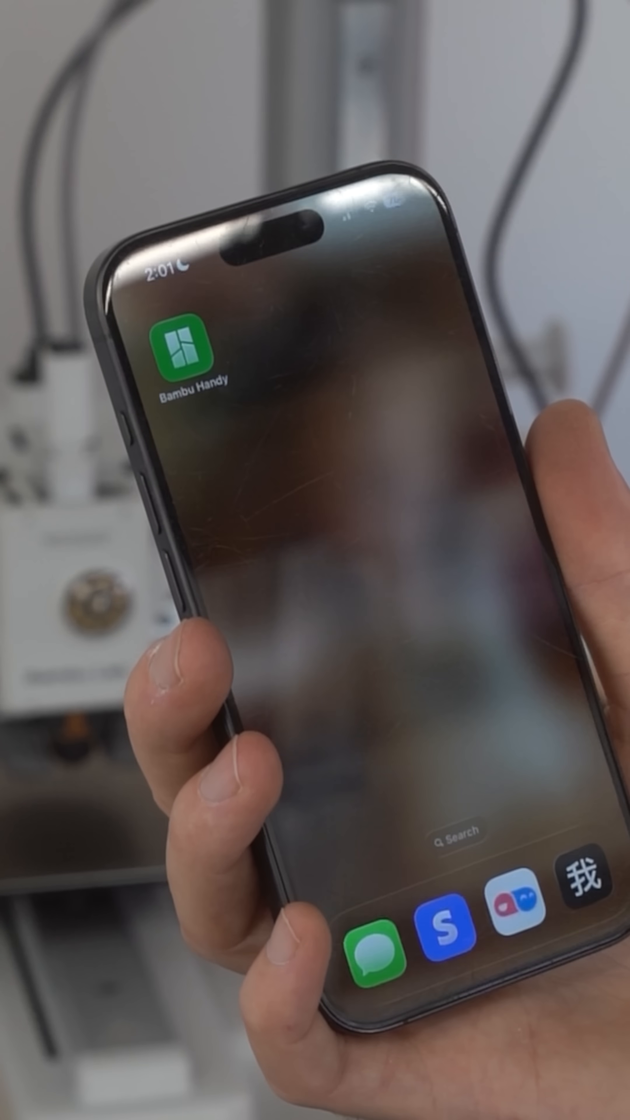
# Launch Bambu Handy and confirm binding the A1 printer to the account.
pyautogui.click(185, 351)
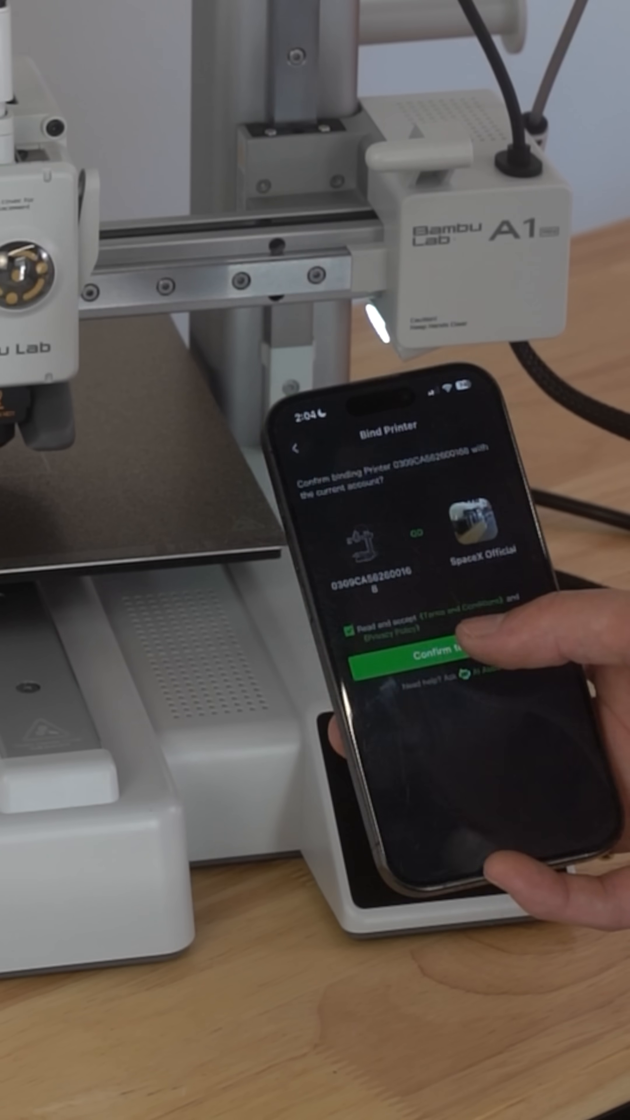
pyautogui.click(429, 675)
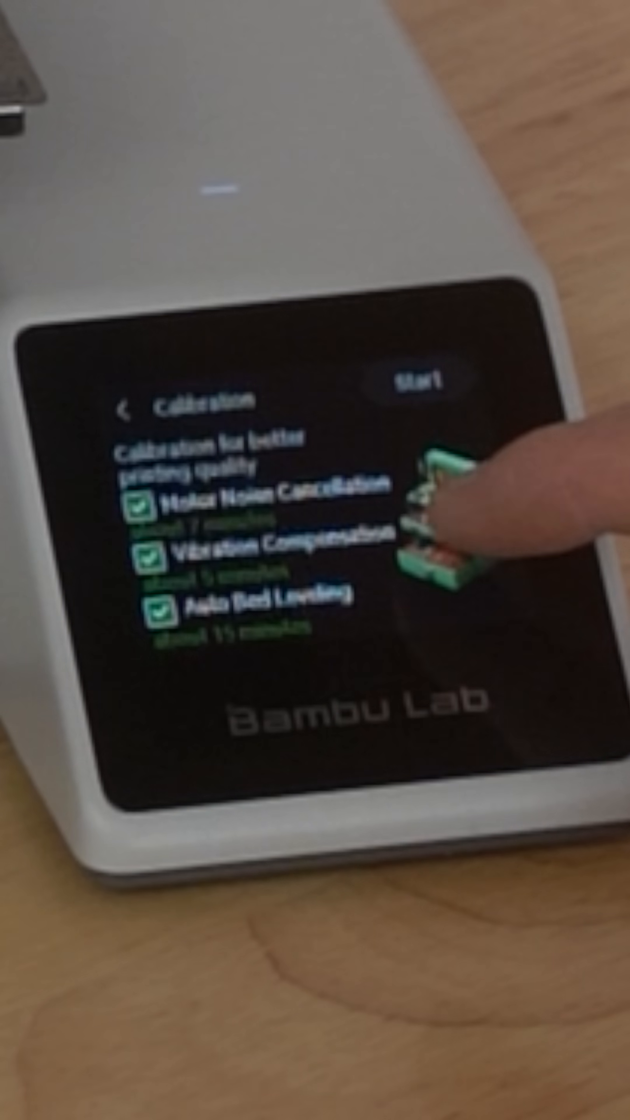
# Start self-calibration with motor noise cancellation, vibration compensation and auto bed leveling.
pyautogui.click(420, 384)
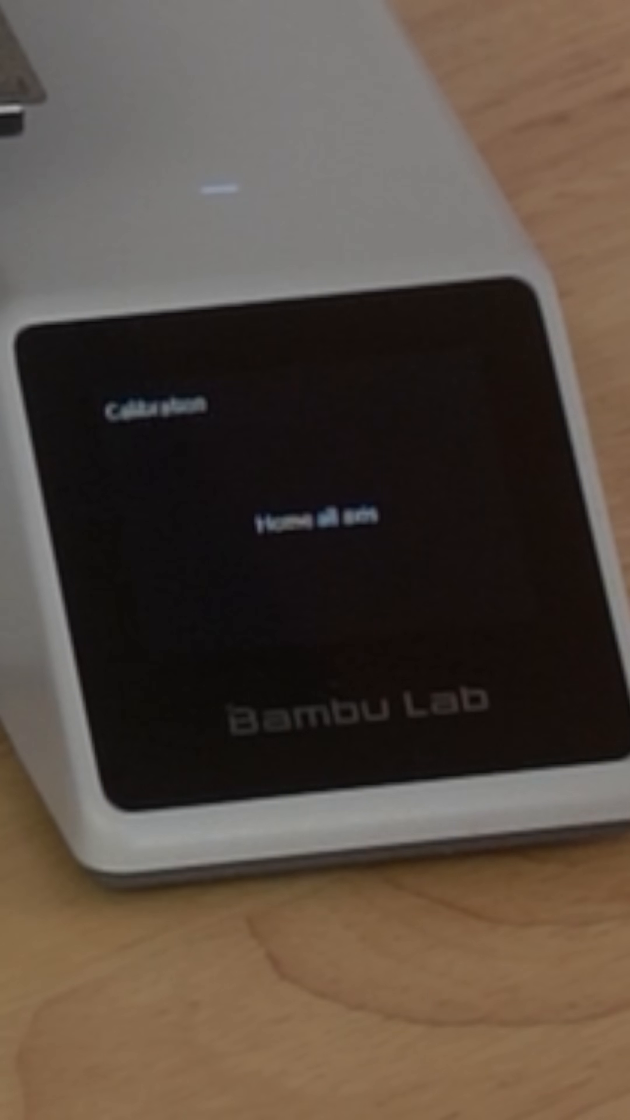
pyautogui.click(257, 550)
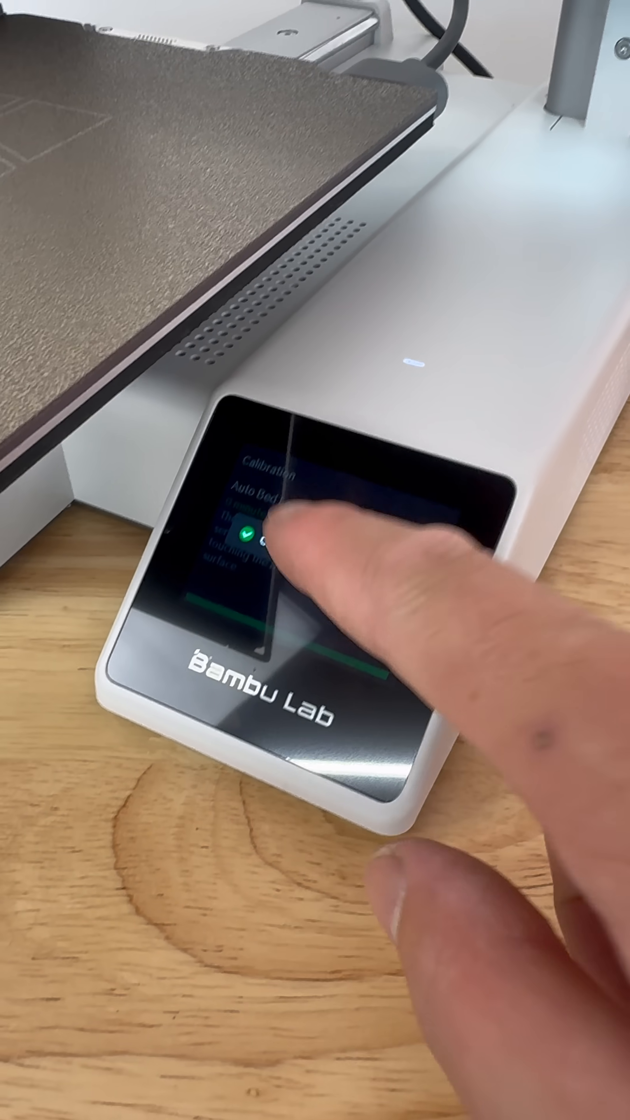